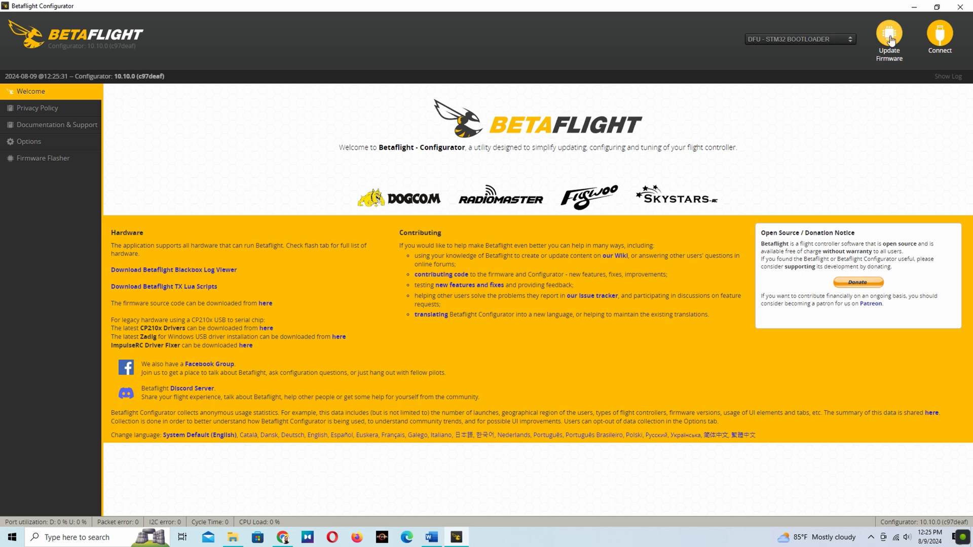
# Go to the firmware flasher and filter the board list to Mamba targets with 'mam'
pyautogui.click(44, 159)
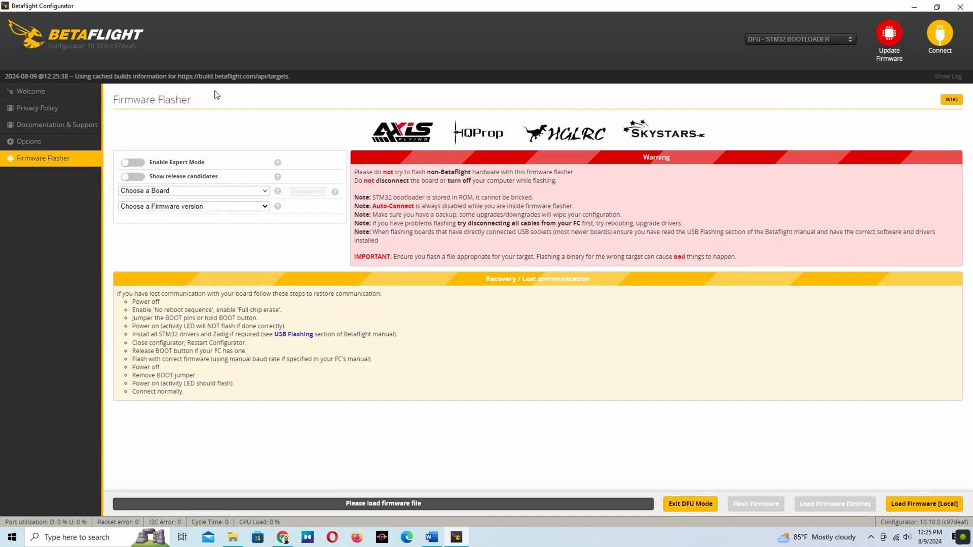
pyautogui.click(192, 190)
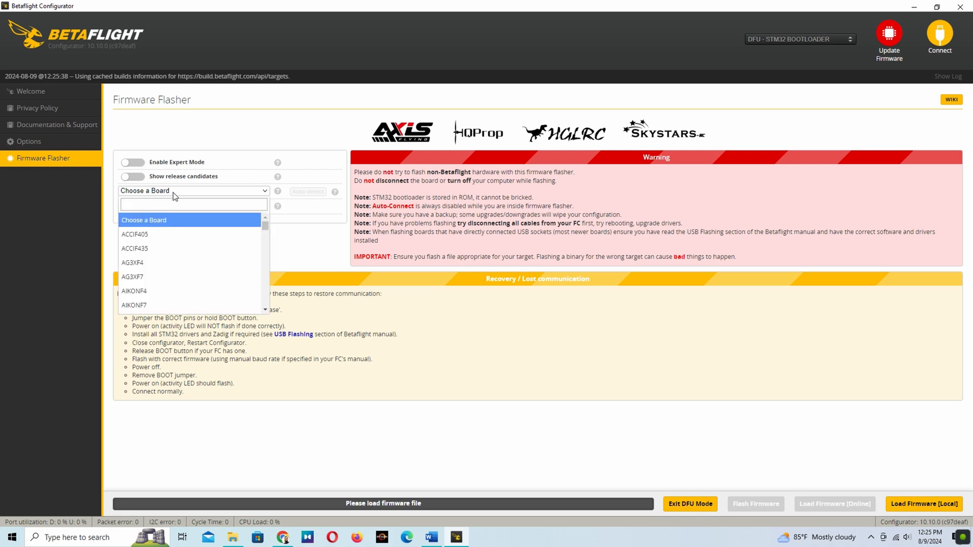
pyautogui.write('mamba')
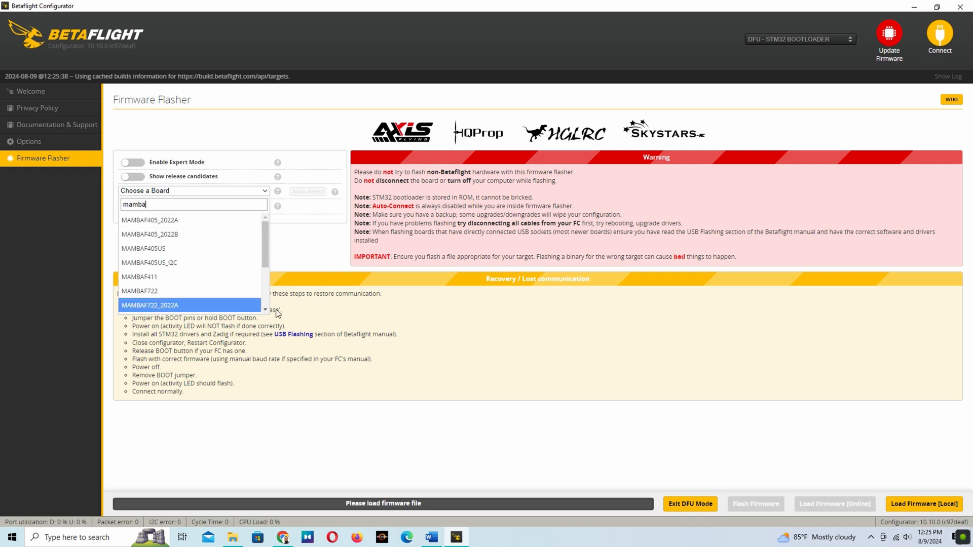
# Select board MAMBAF722_2022B with firmware 4.5.1 and review its extra build options
pyautogui.click(150, 305)
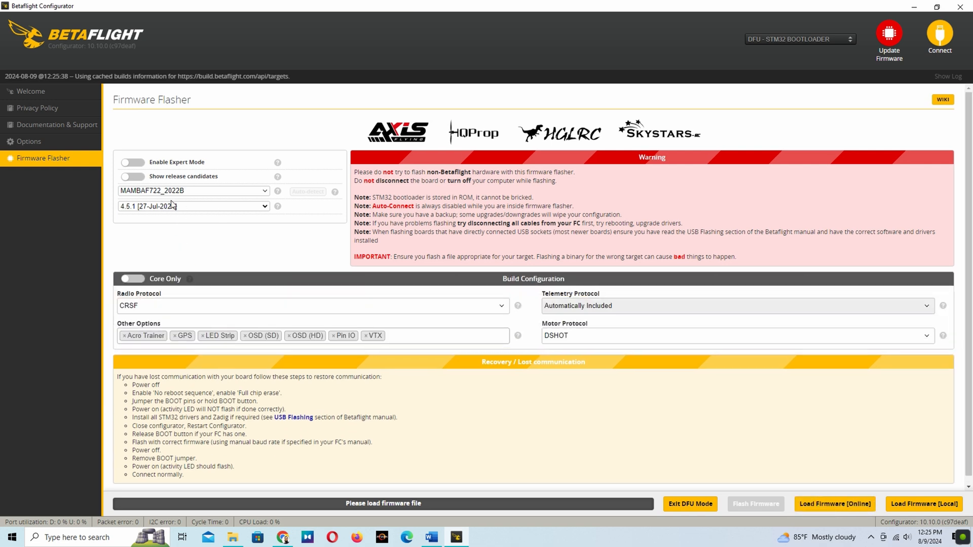
pyautogui.click(193, 206)
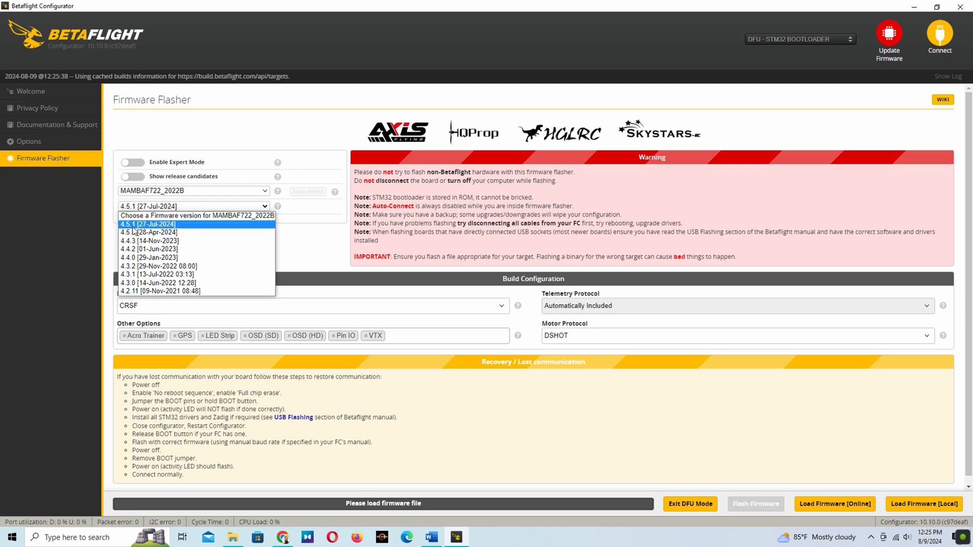
pyautogui.click(148, 224)
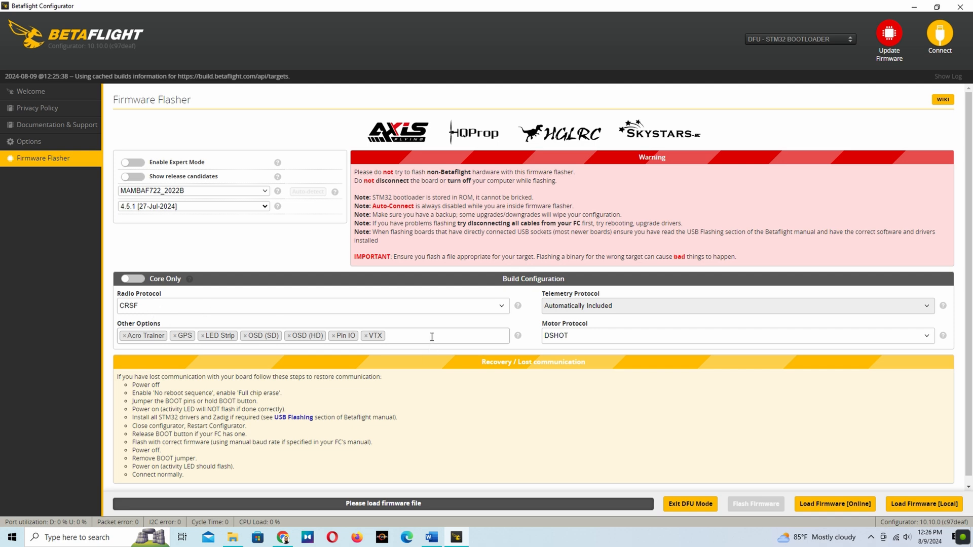
pyautogui.click(435, 336)
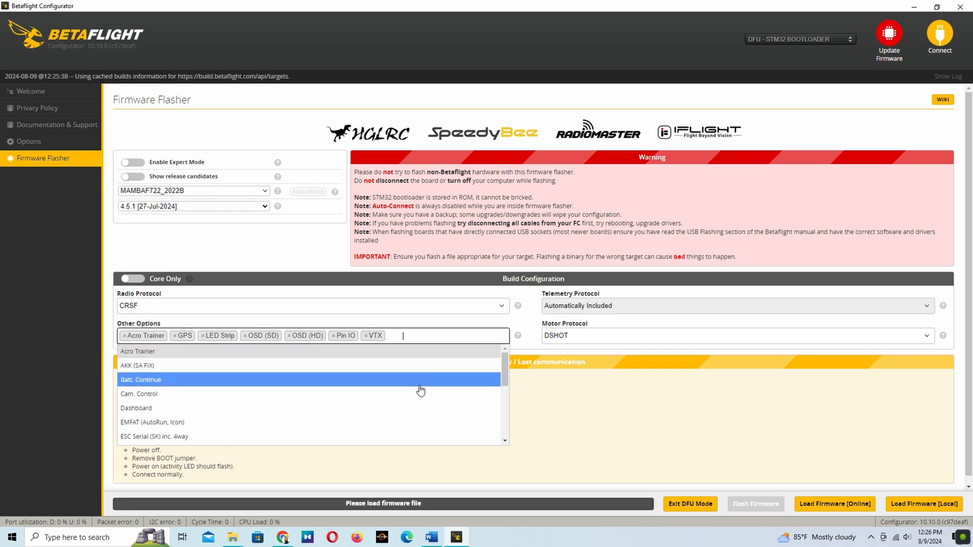
pyautogui.moveTo(401, 420)
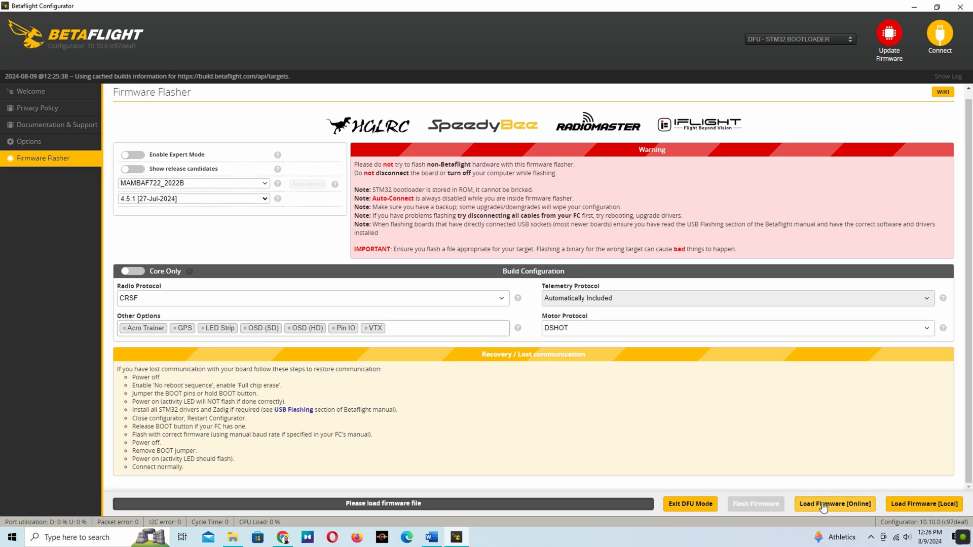
pyautogui.moveTo(841, 509)
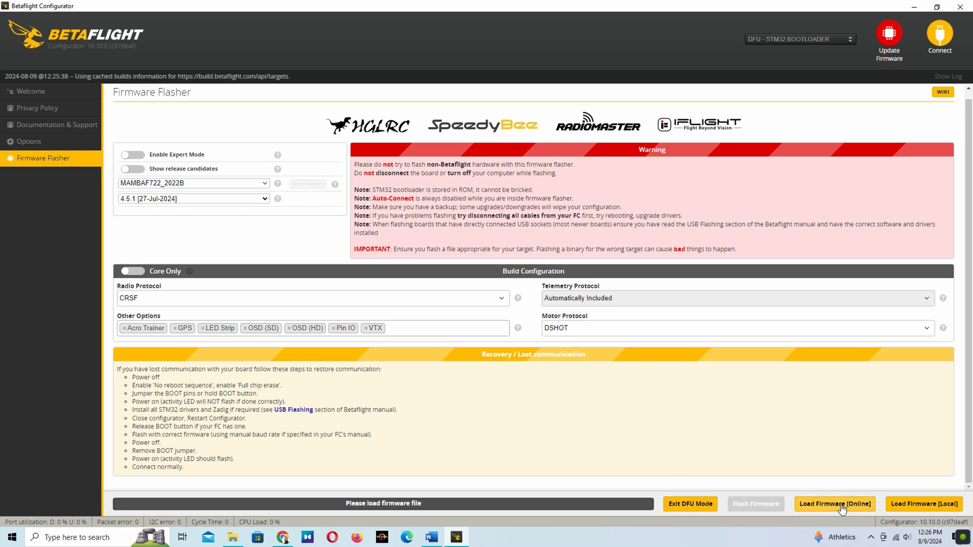
# Load the 4.5.1 MAMBAF722_2022B firmware online and save a copy as a HEX file
pyautogui.click(835, 504)
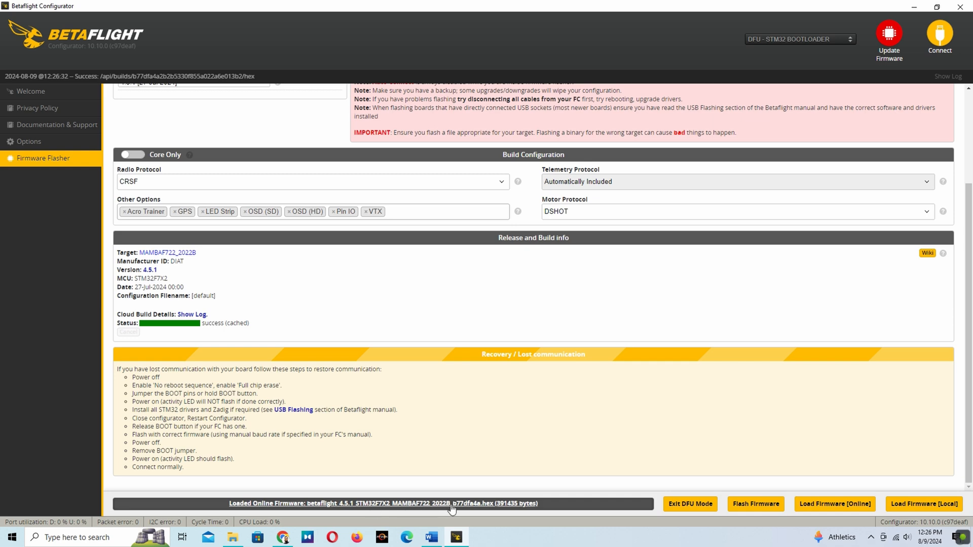
pyautogui.moveTo(456, 508)
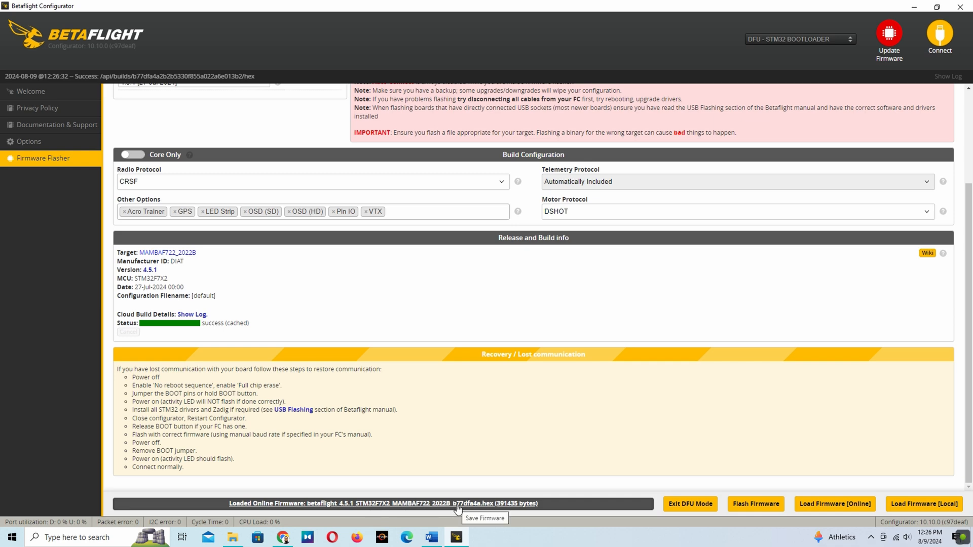
pyautogui.click(386, 503)
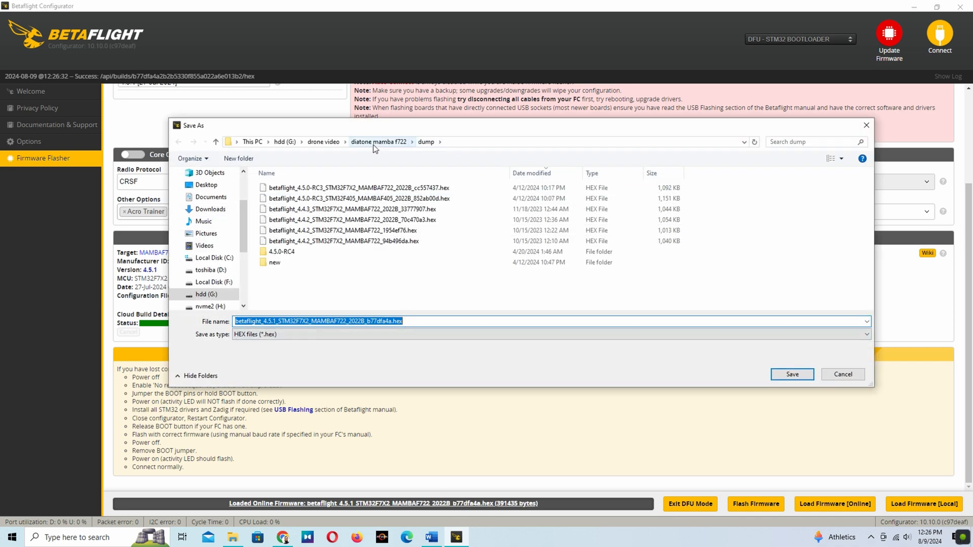
pyautogui.click(792, 374)
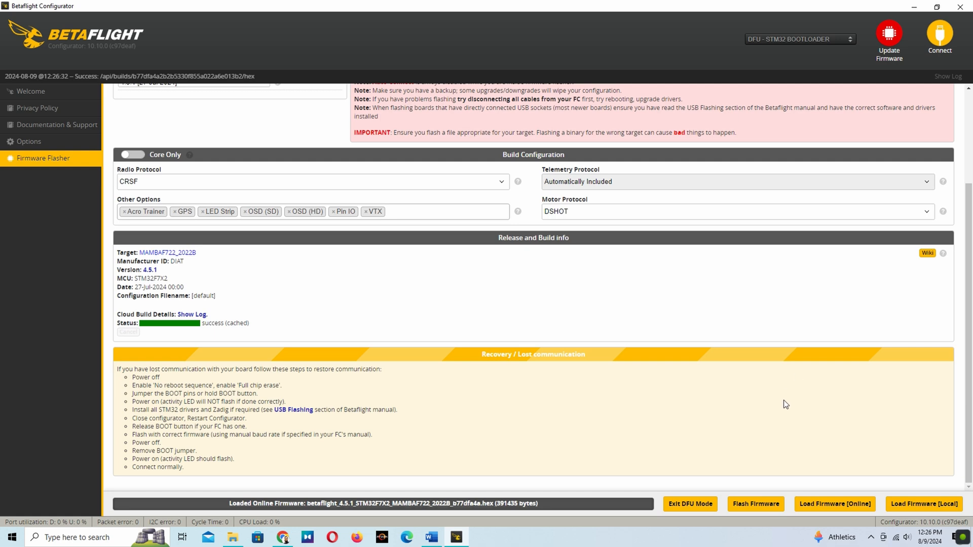
pyautogui.moveTo(787, 398)
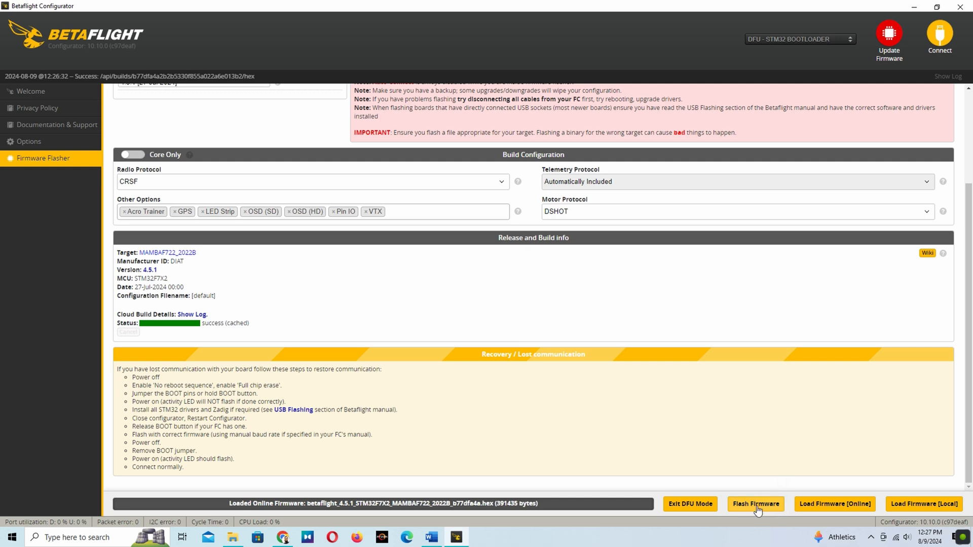
# Flash the loaded Betaflight 4.5.1 firmware to the board until programming reports successful
pyautogui.click(755, 503)
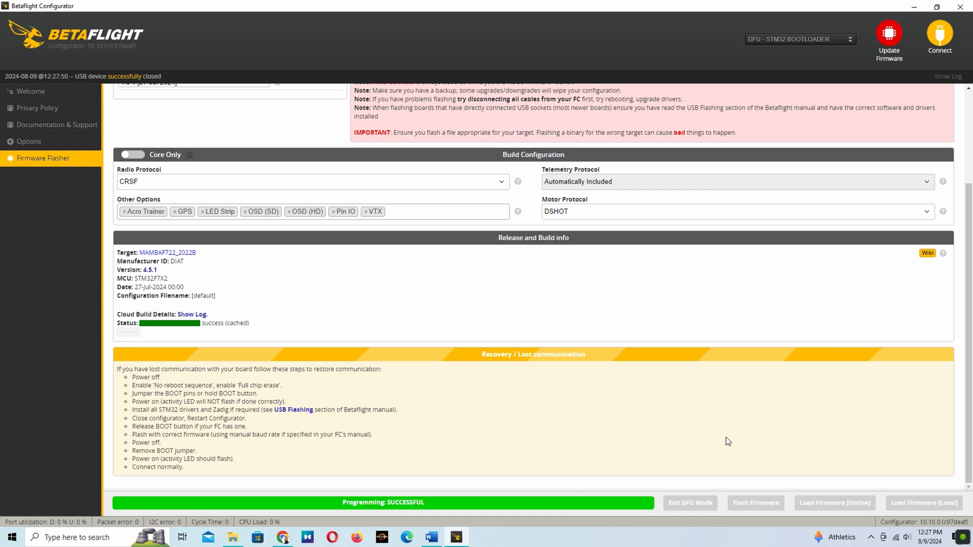
pyautogui.click(800, 40)
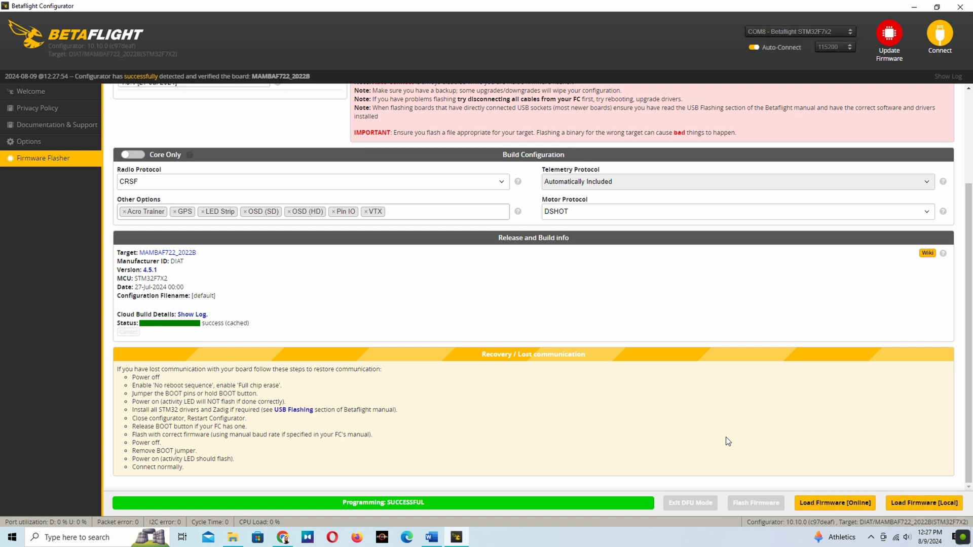
pyautogui.moveTo(728, 438)
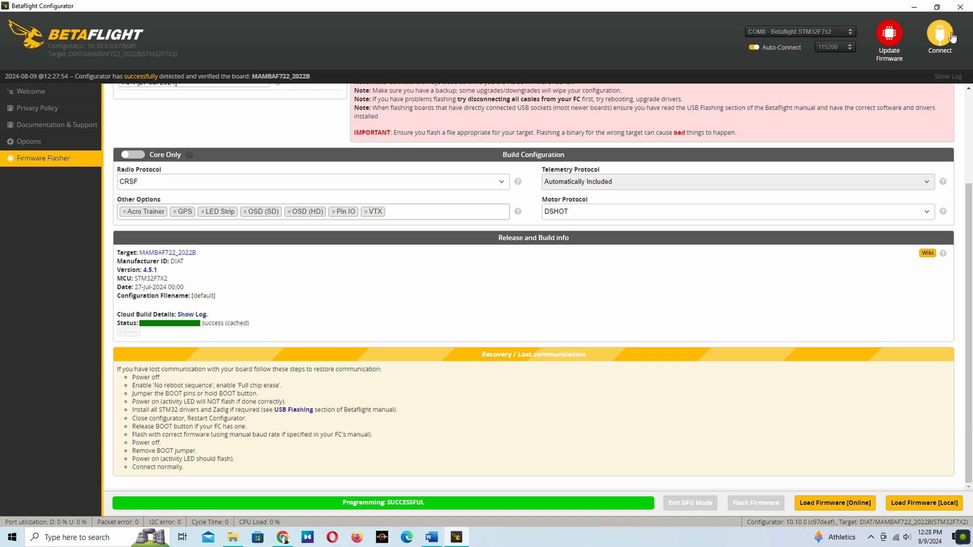
# Connect to the flashed board, dismiss the warning and calibrate the accelerometer
pyautogui.click(939, 36)
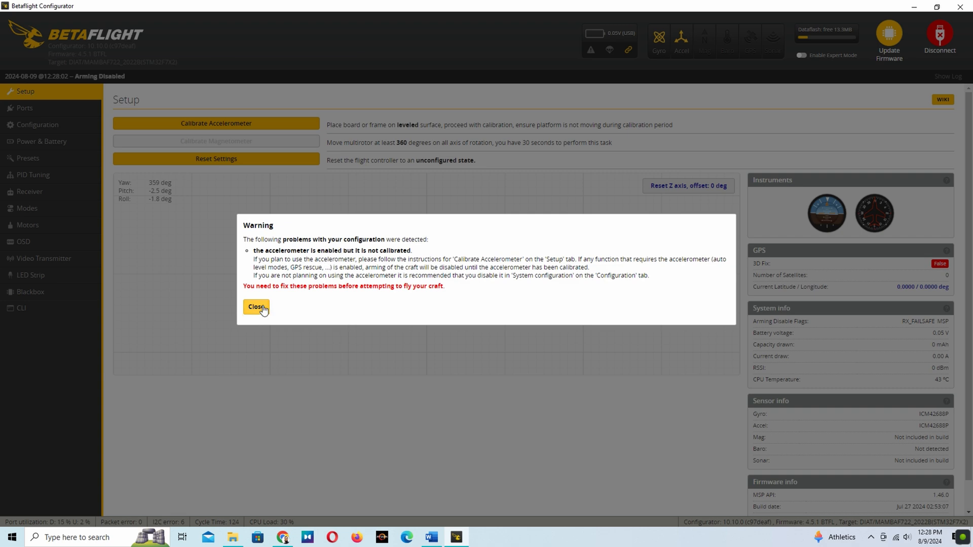
pyautogui.click(256, 306)
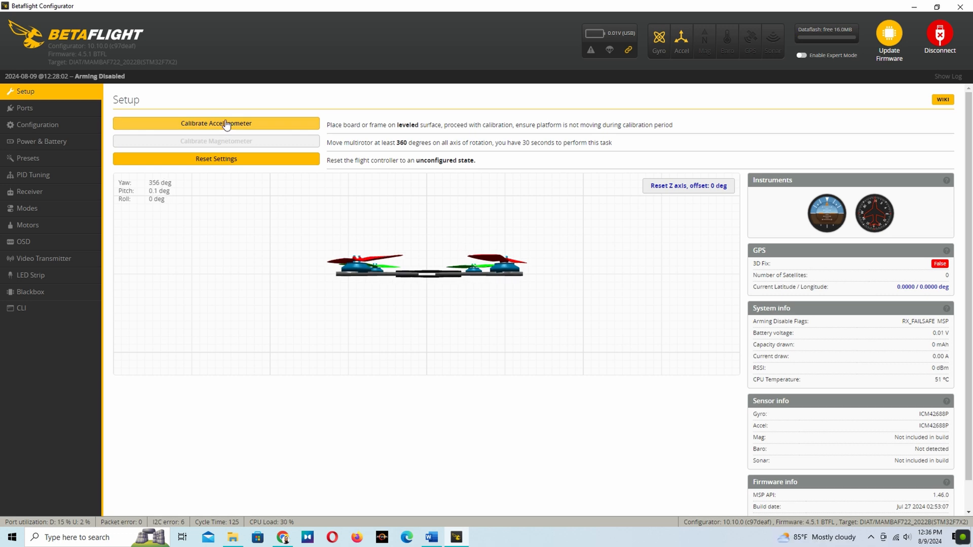
pyautogui.click(216, 123)
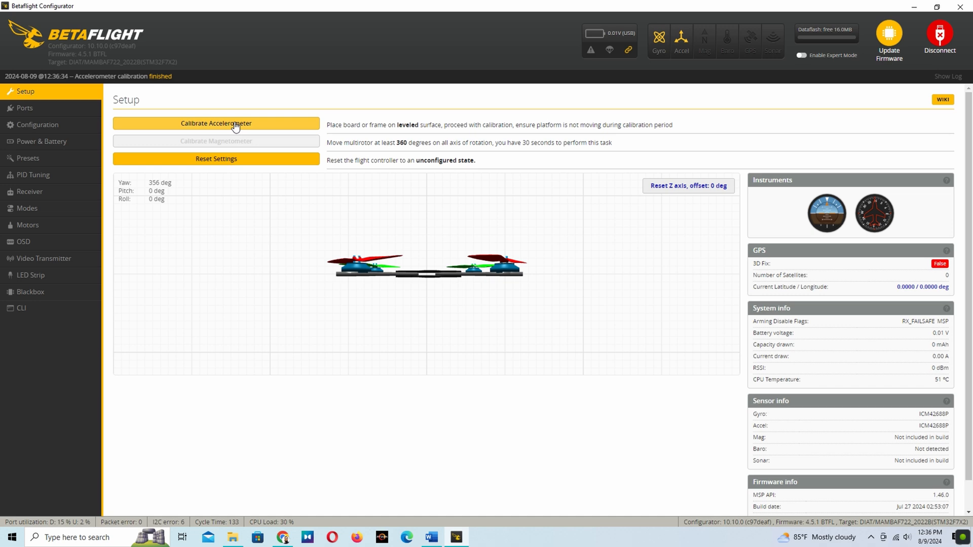
pyautogui.moveTo(410, 292)
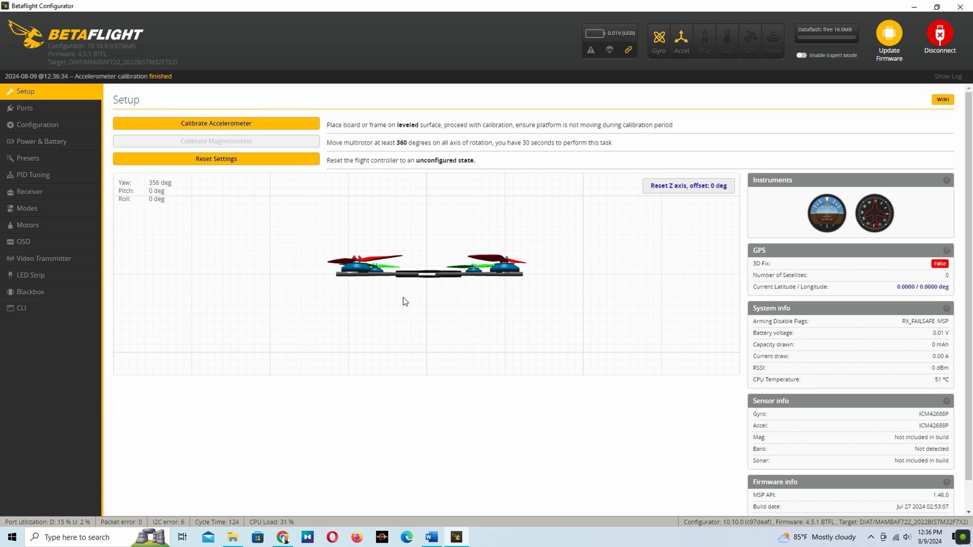
pyautogui.moveTo(24, 107)
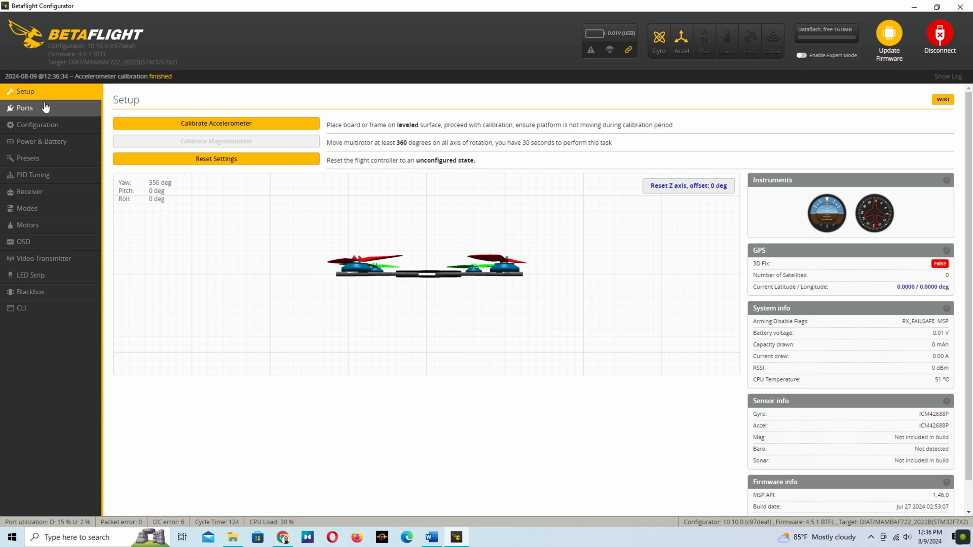
pyautogui.moveTo(40, 109)
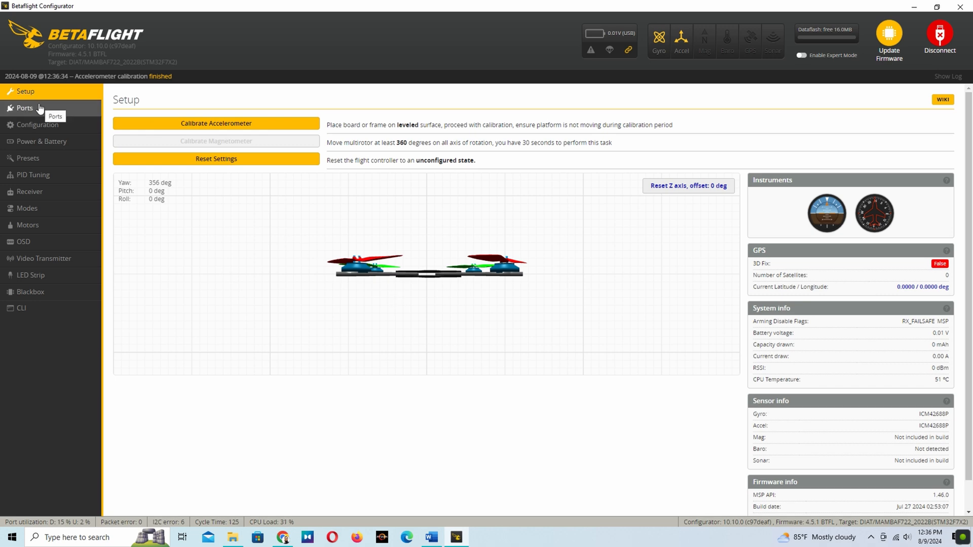
# In Ports, keep UART1 as serial receiver and set UART2 sensor input to GPS at 57600 baud
pyautogui.click(24, 108)
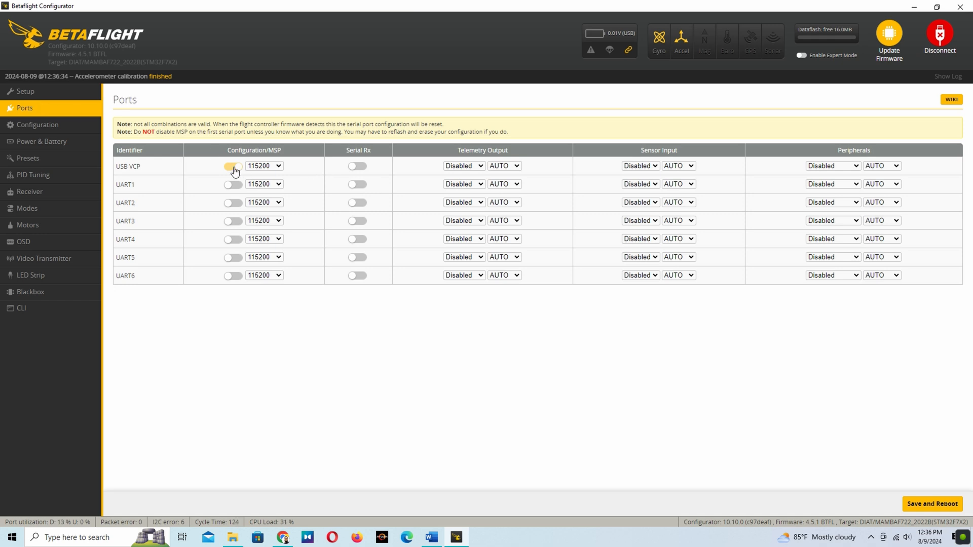
pyautogui.click(234, 165)
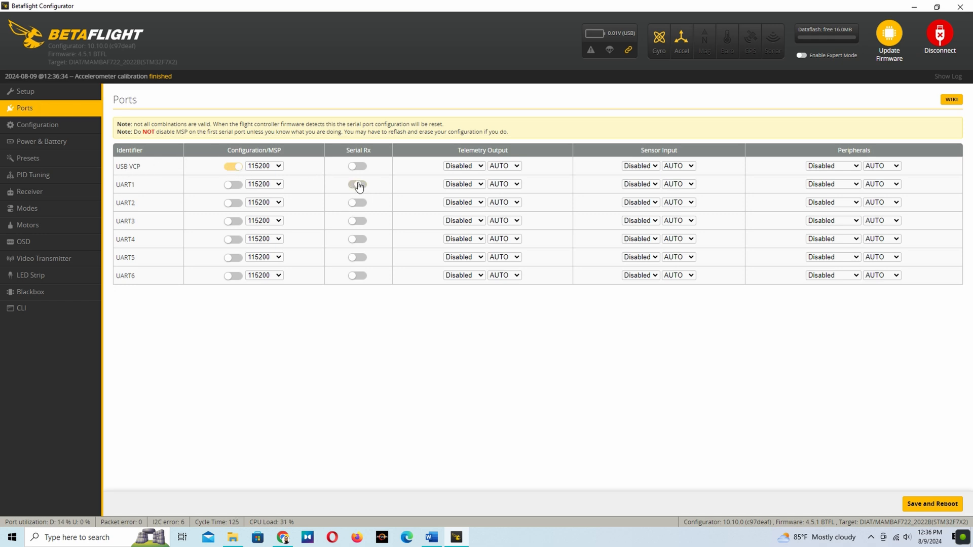
pyautogui.click(357, 185)
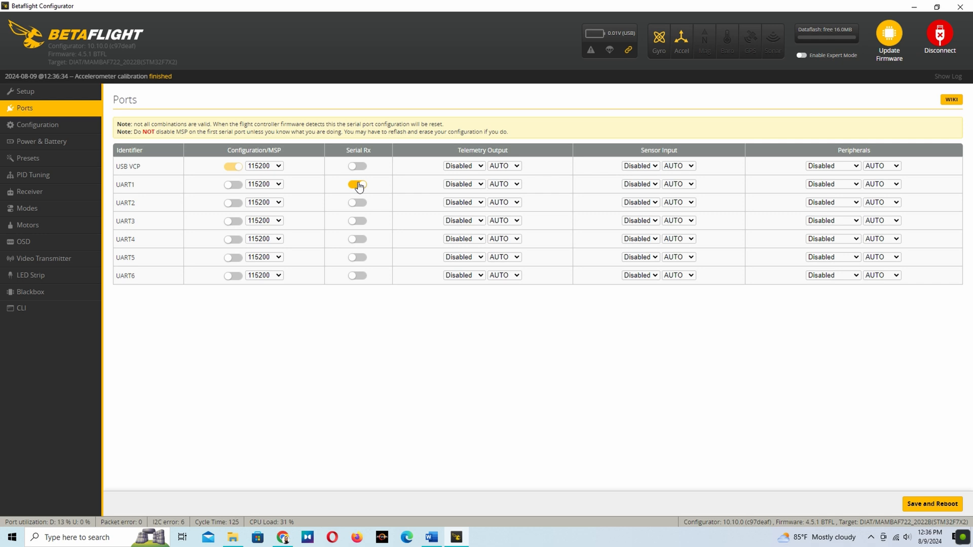
pyautogui.click(358, 185)
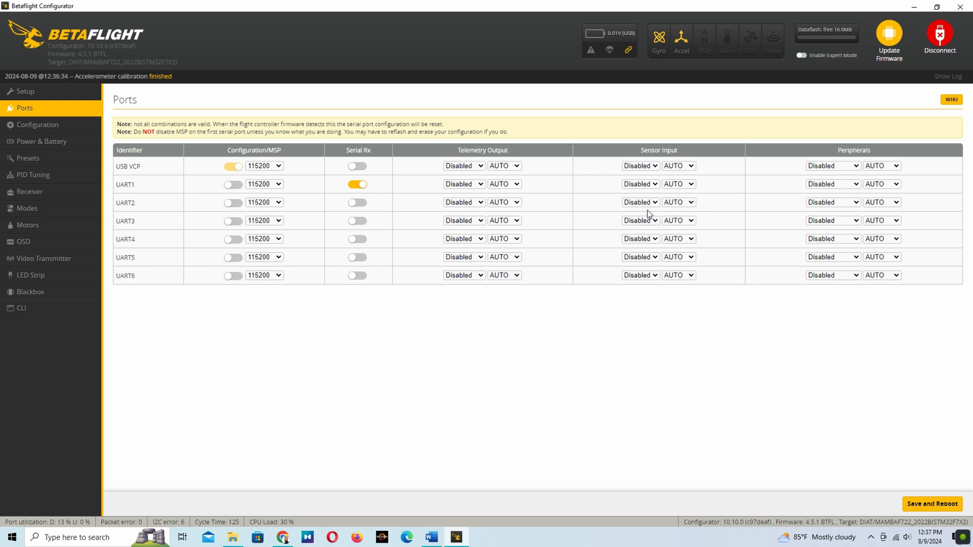
pyautogui.moveTo(629, 230)
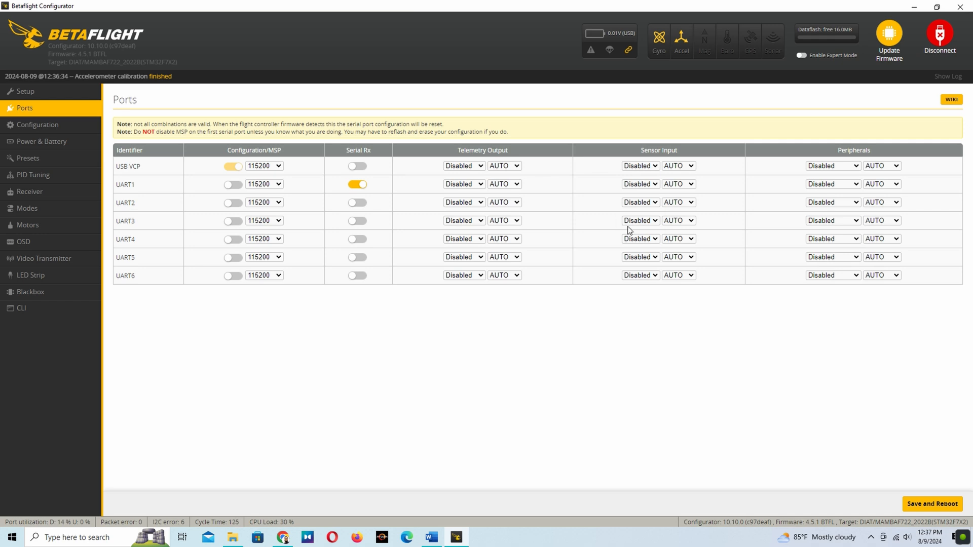
pyautogui.click(640, 202)
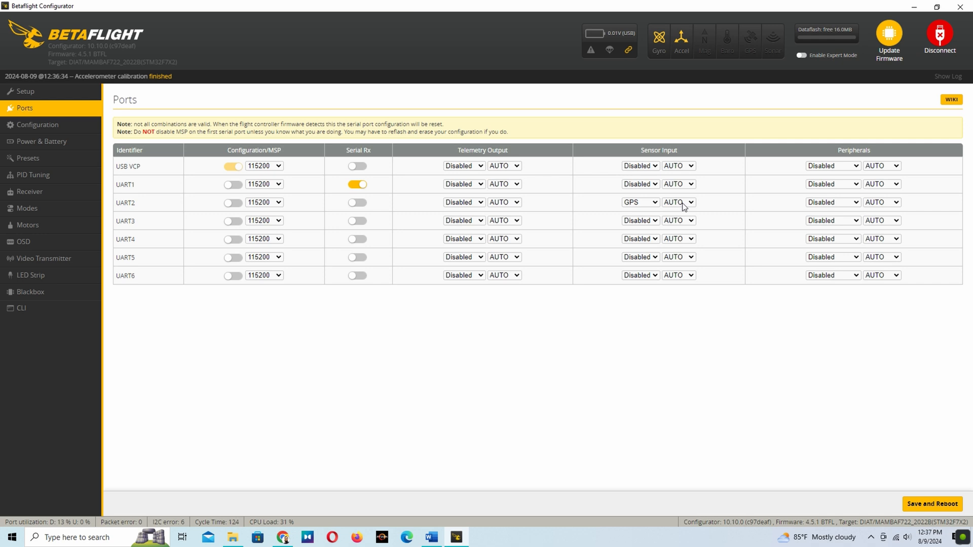
pyautogui.click(678, 202)
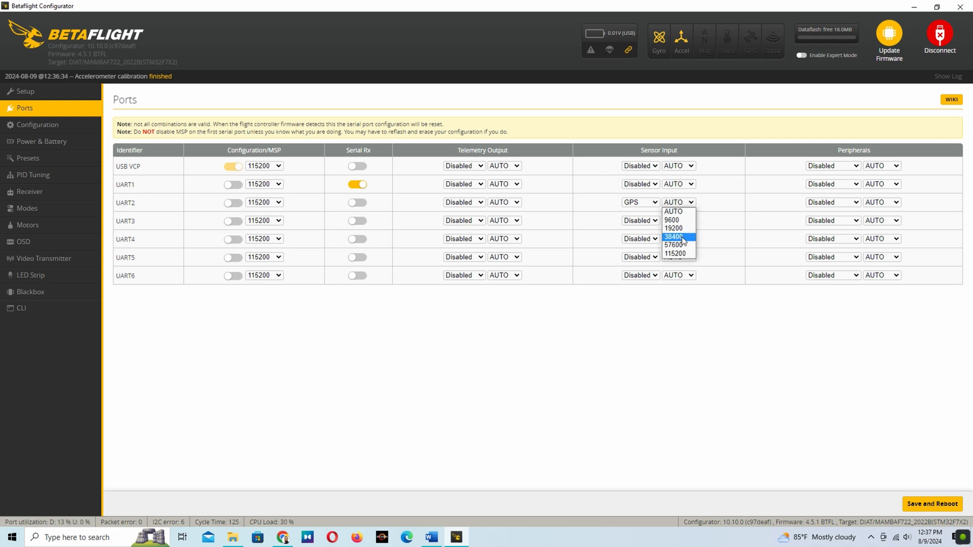
pyautogui.click(675, 244)
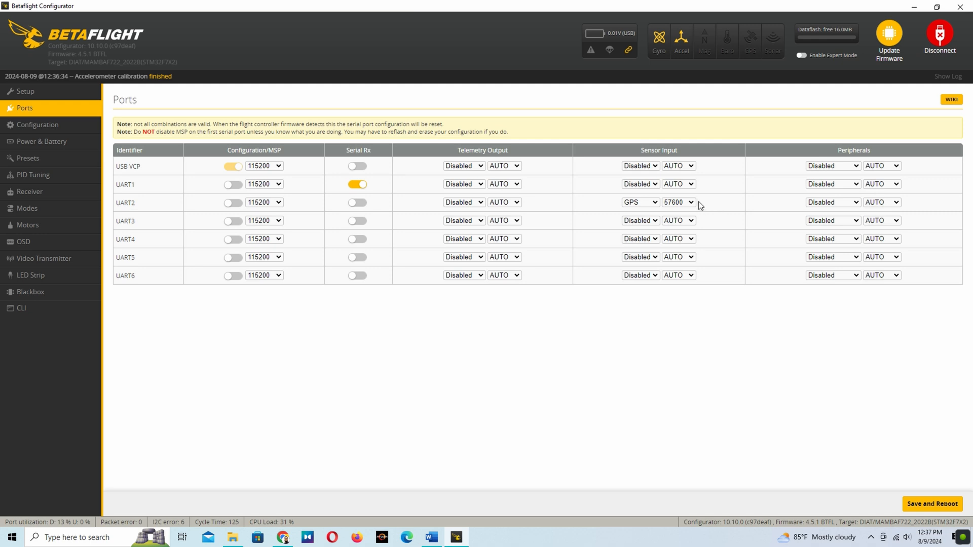
pyautogui.moveTo(628, 200)
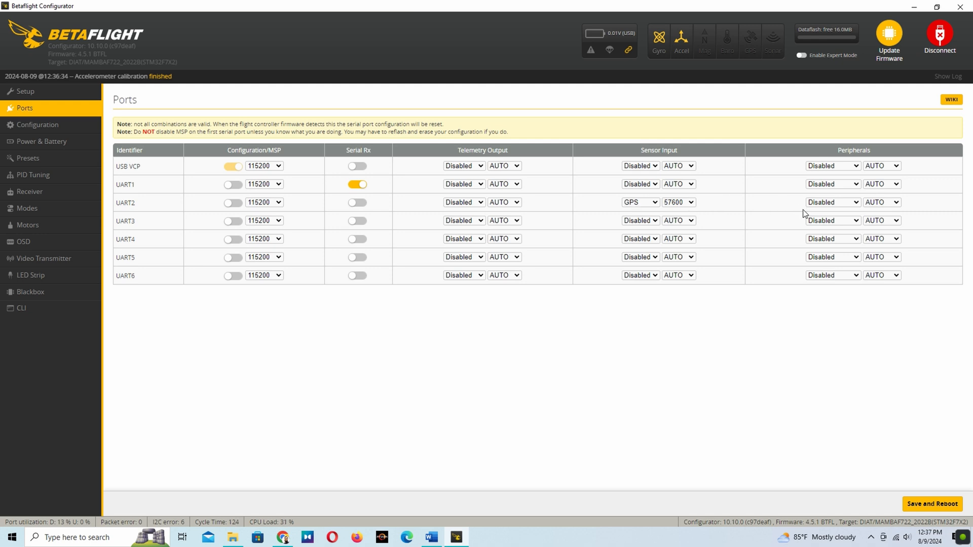
pyautogui.moveTo(813, 225)
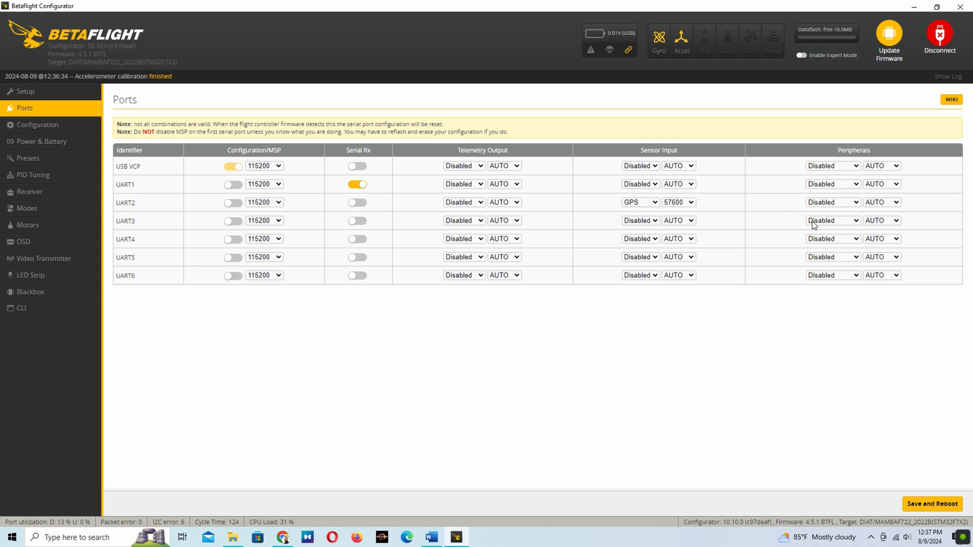
# Assign UART3 peripheral to VTX (TBS SmartAudio), then save and reboot
pyautogui.click(832, 220)
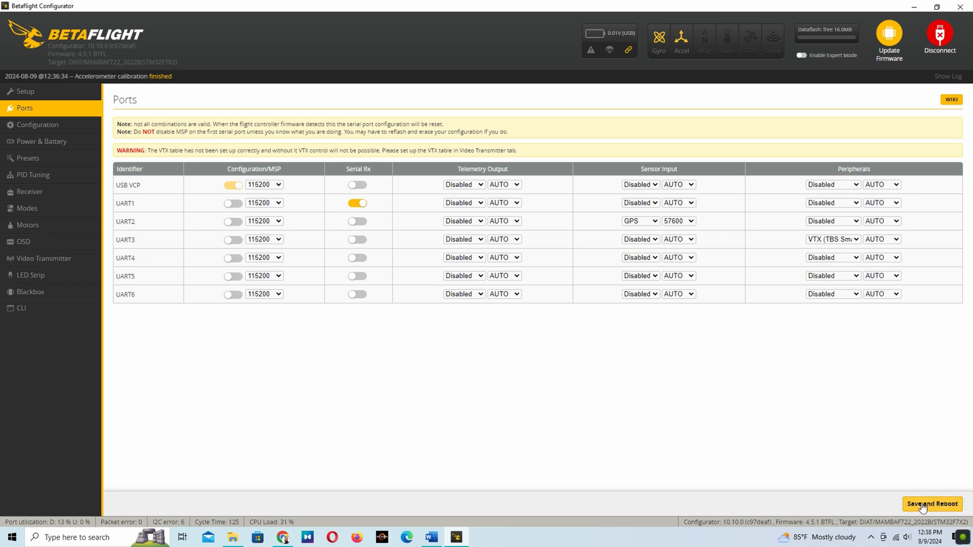
pyautogui.click(931, 504)
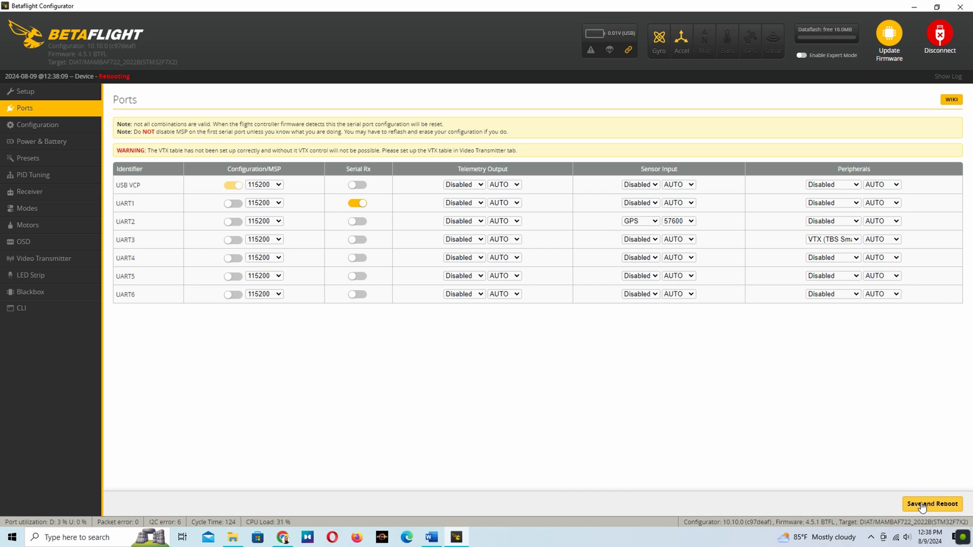
# Recheck ports, turn Airmode off in Configuration, save and reboot, then reconnect
pyautogui.click(930, 504)
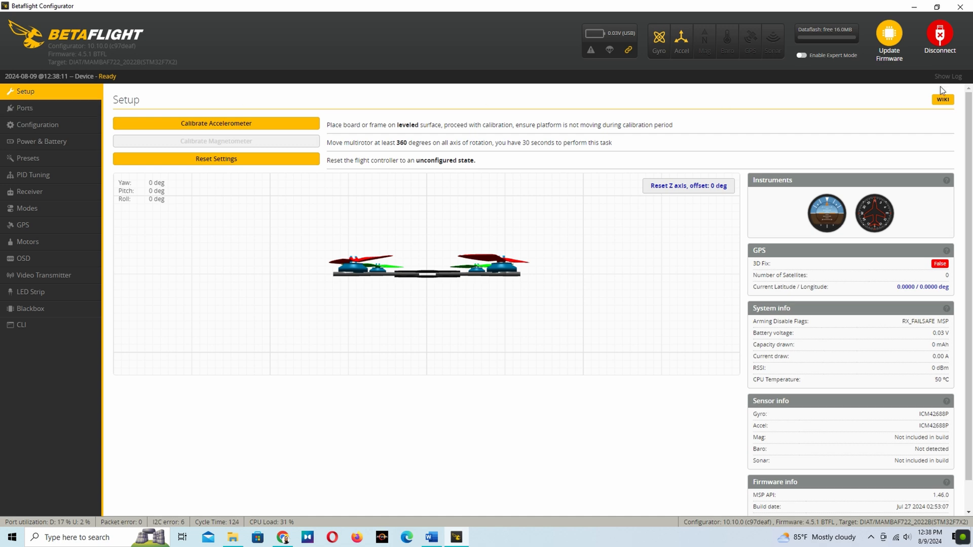
pyautogui.click(25, 108)
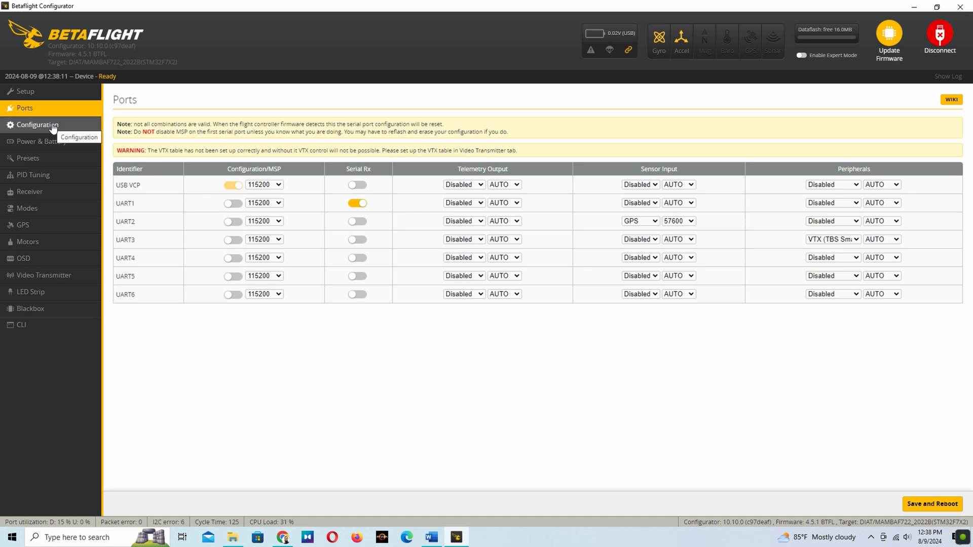
pyautogui.click(36, 124)
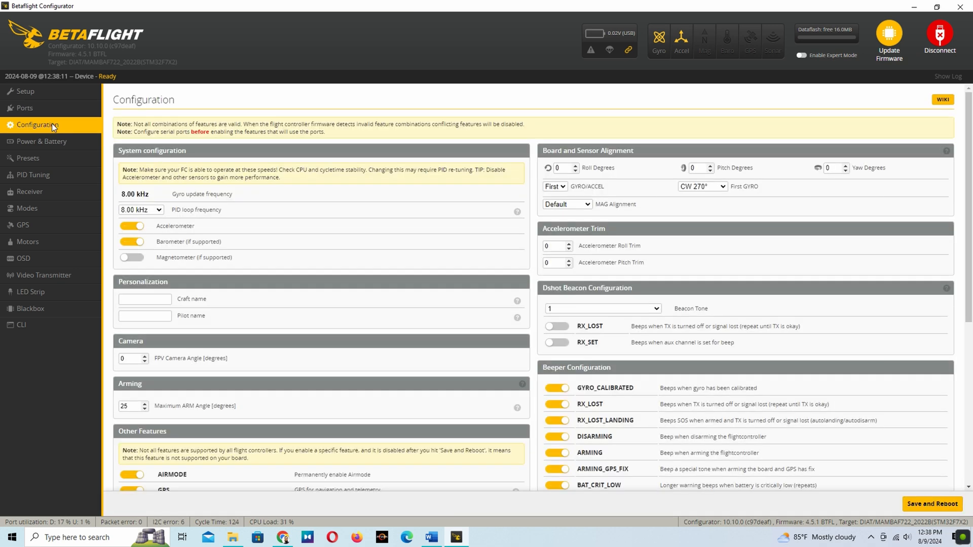
pyautogui.scroll(-3)
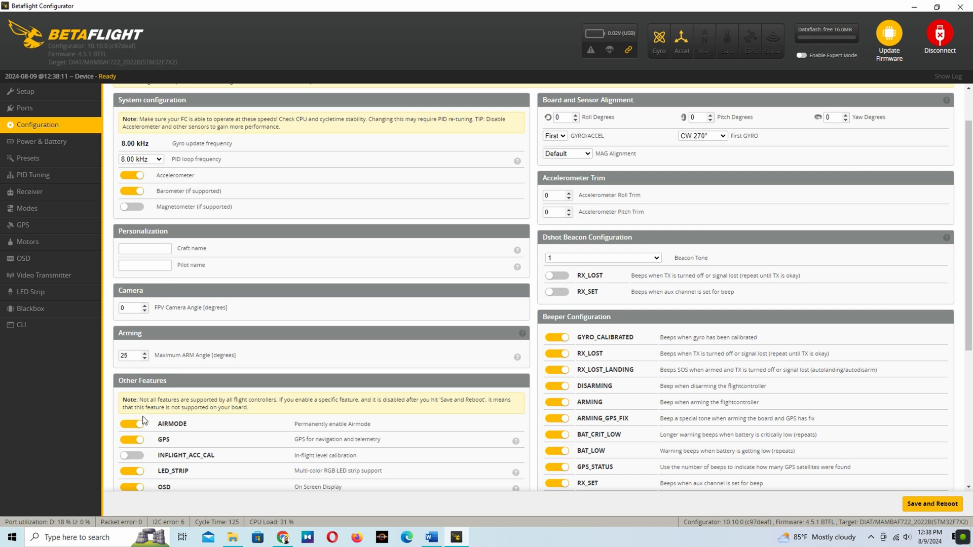
pyautogui.click(132, 424)
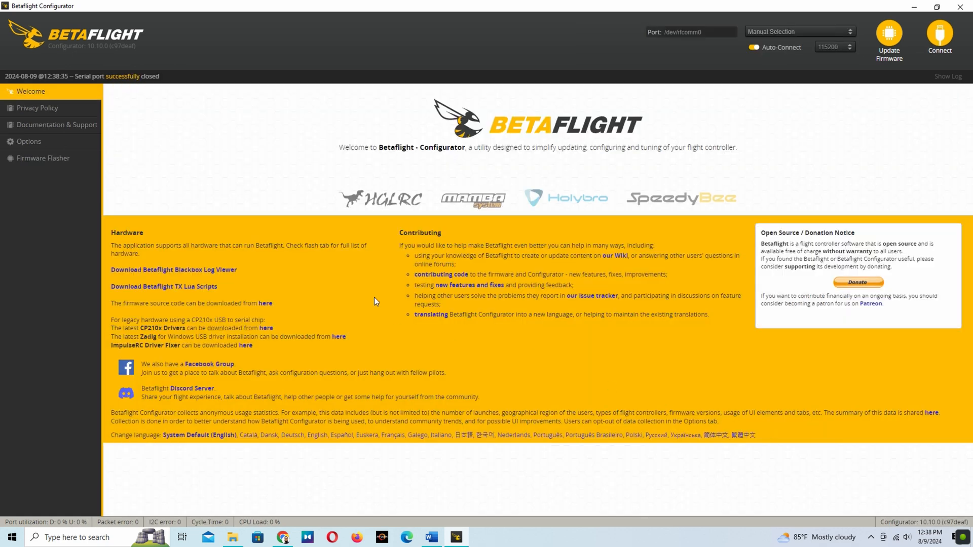
pyautogui.click(939, 35)
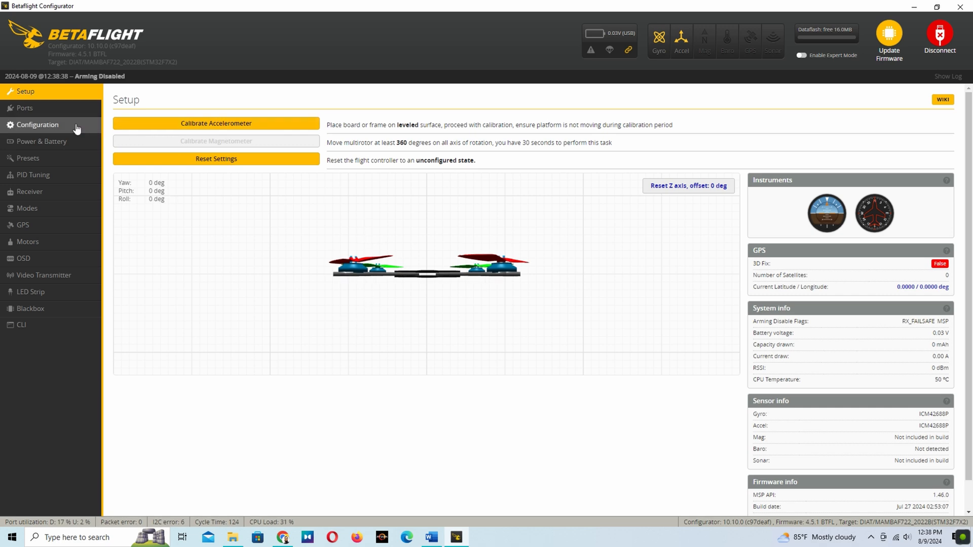
# Review the Ports, Configuration, Power & Battery, Presets and PID Tuning pages
pyautogui.click(24, 107)
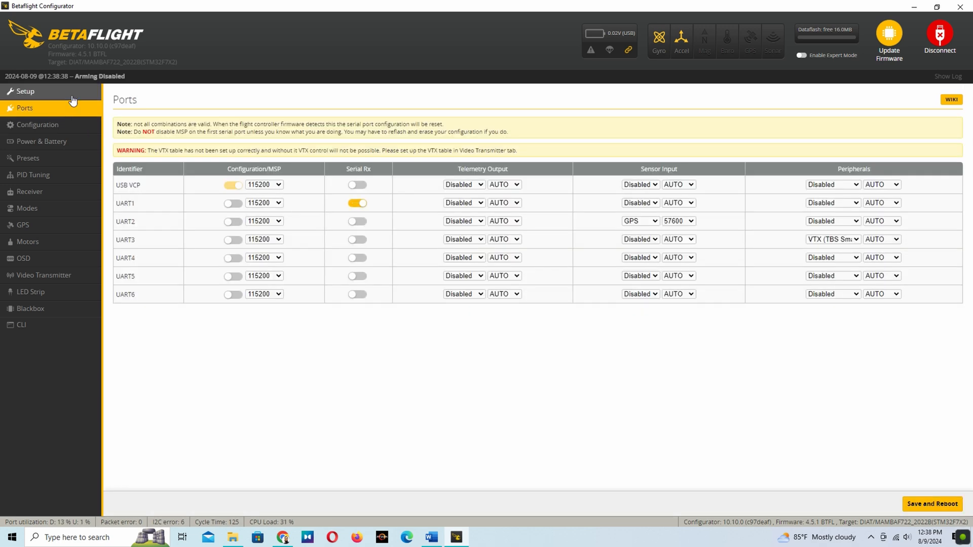
pyautogui.click(37, 124)
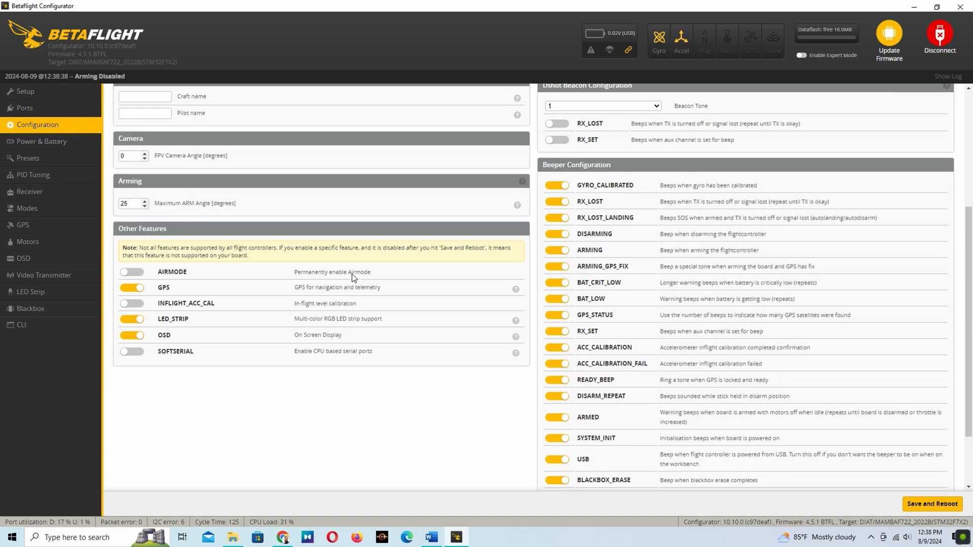
pyautogui.scroll(3)
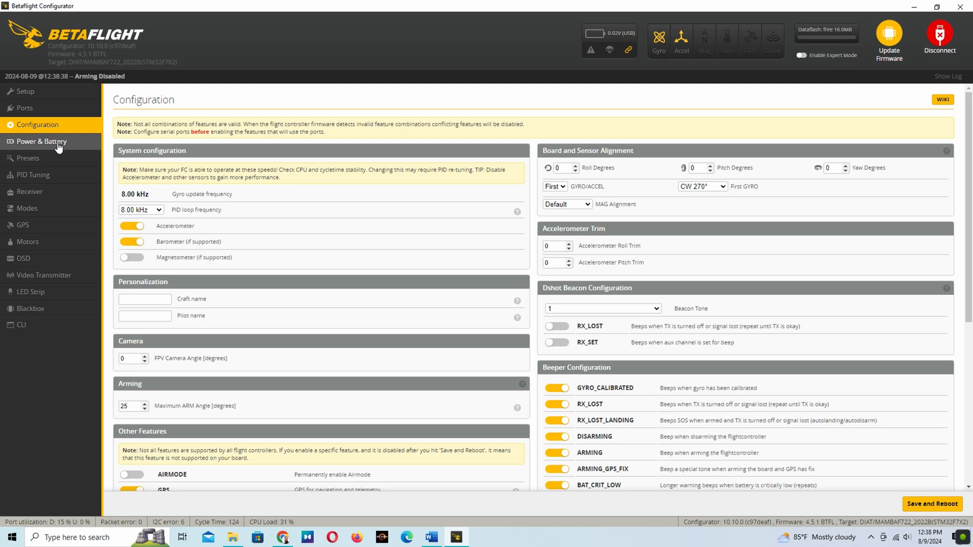
pyautogui.click(42, 141)
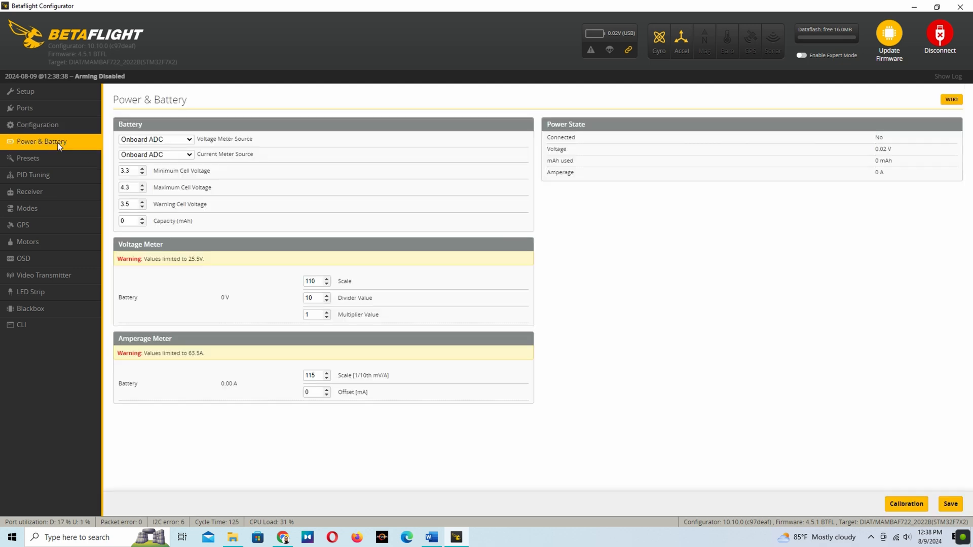
pyautogui.moveTo(56, 162)
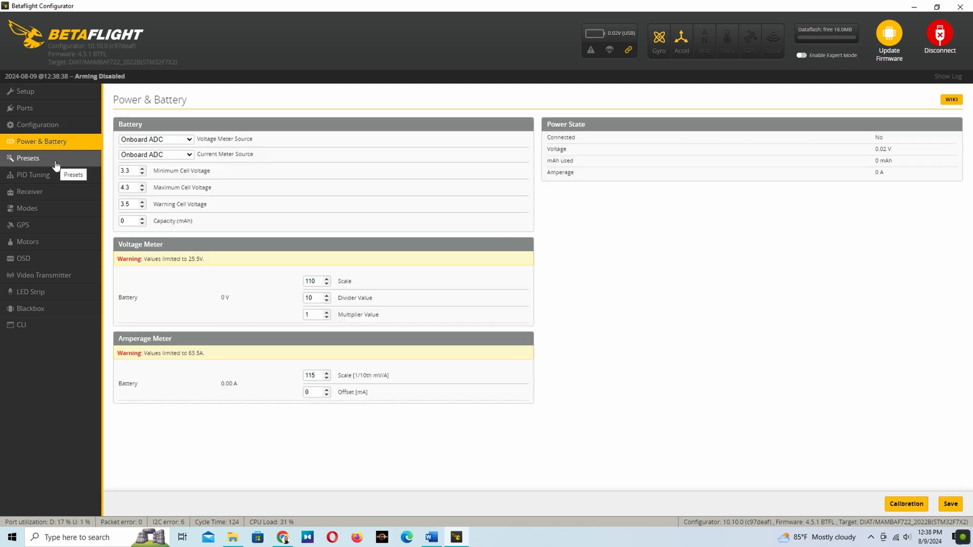
pyautogui.click(28, 158)
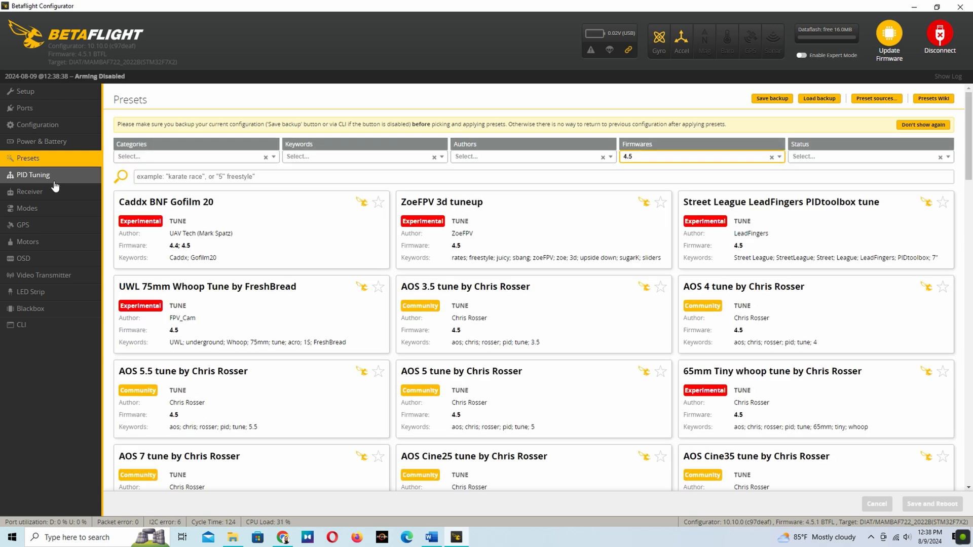
pyautogui.click(32, 175)
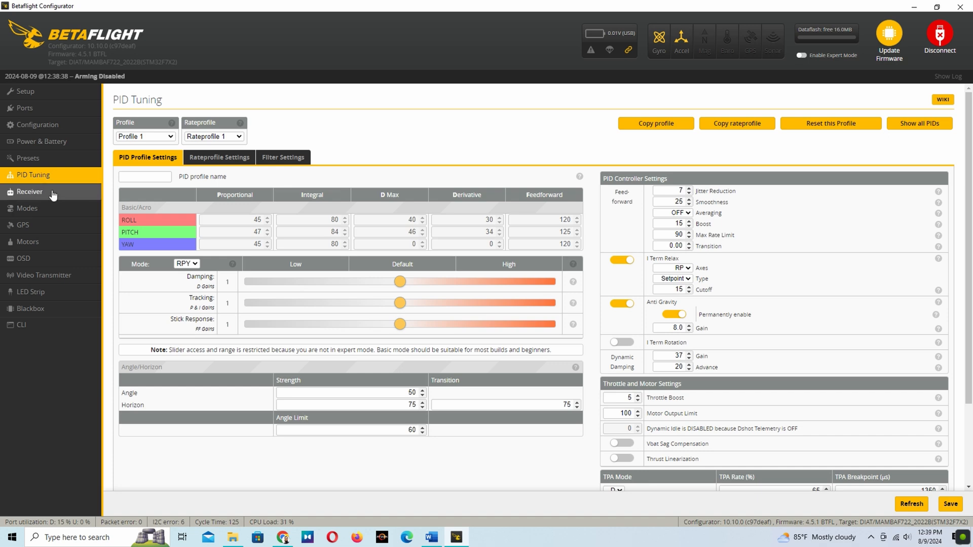
# Review the CRSF receiver settings, the flight modes list and the Motors page
pyautogui.click(29, 192)
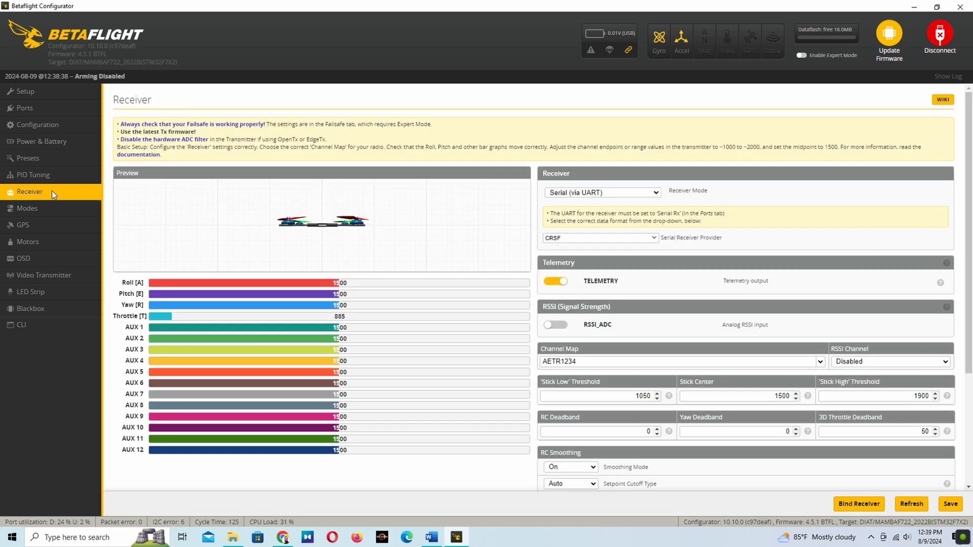
pyautogui.moveTo(567, 242)
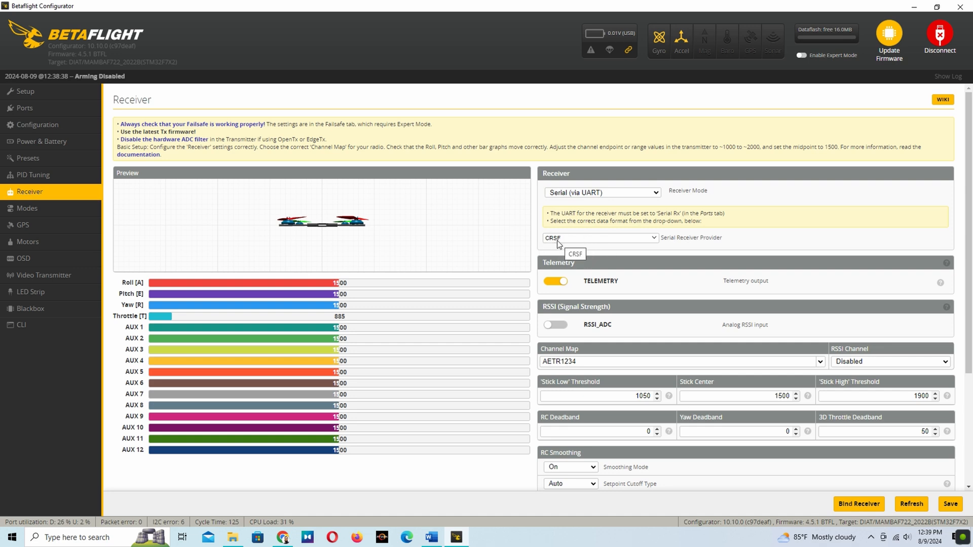
pyautogui.moveTo(546, 234)
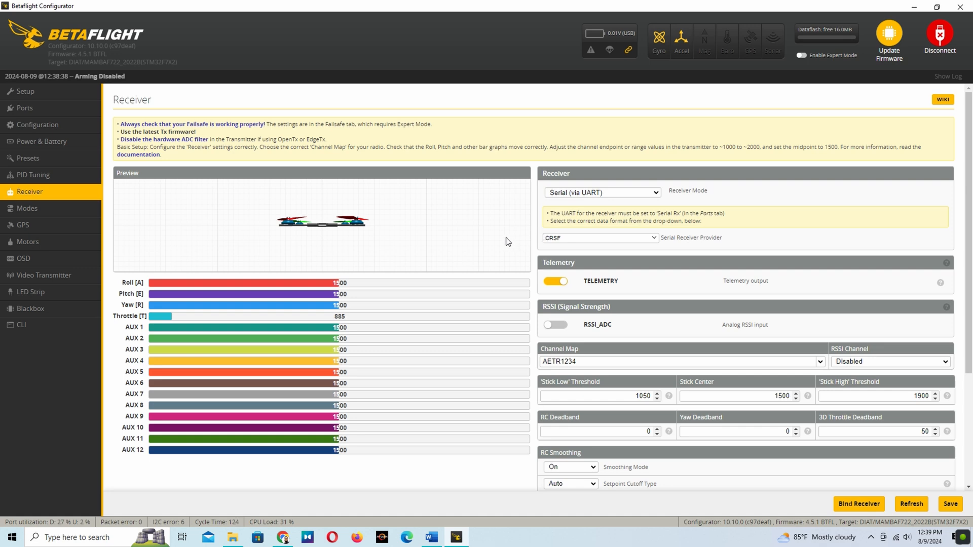
pyautogui.scroll(-3)
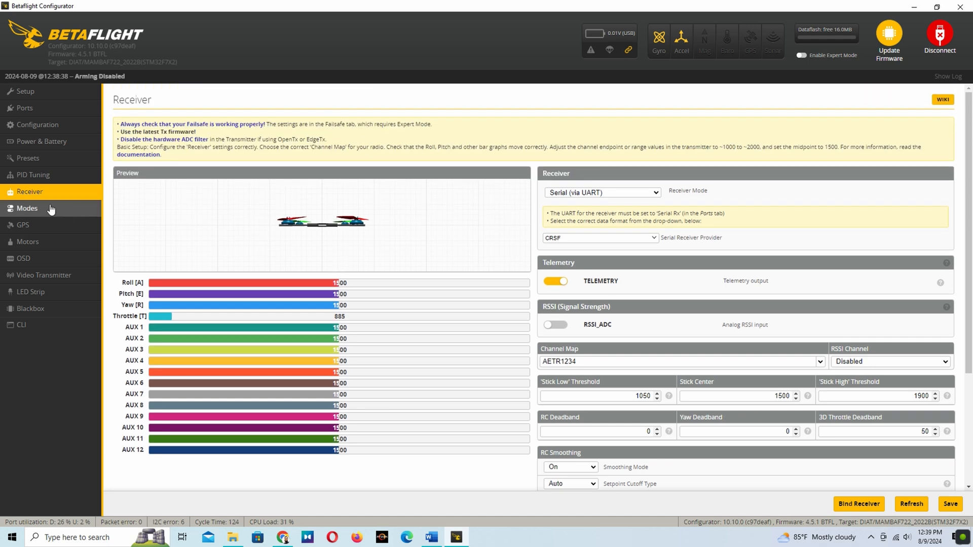
pyautogui.click(26, 208)
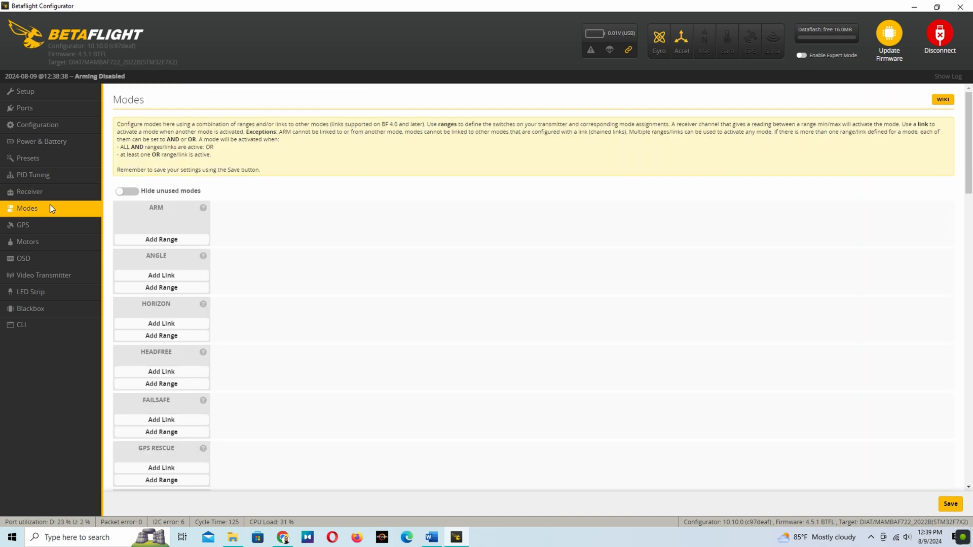
pyautogui.moveTo(29, 241)
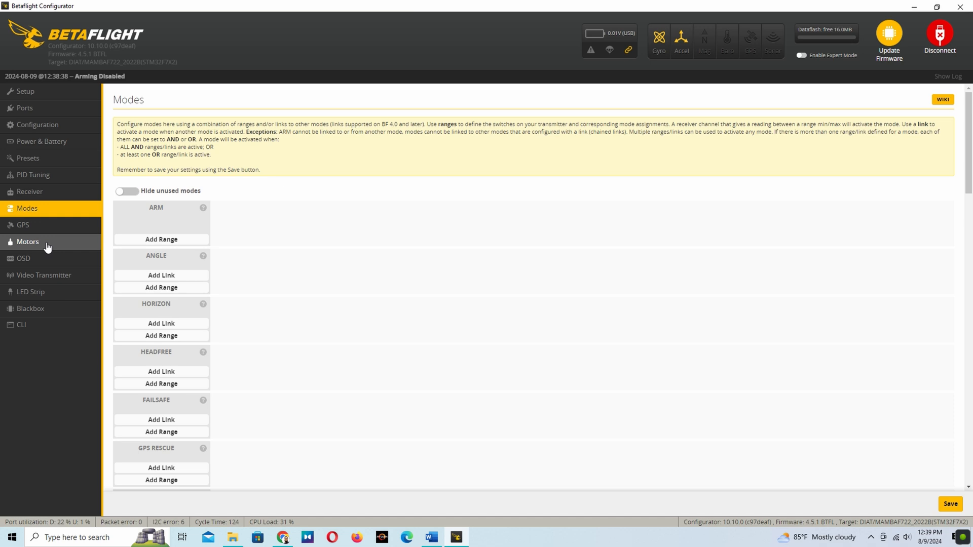
pyautogui.click(27, 242)
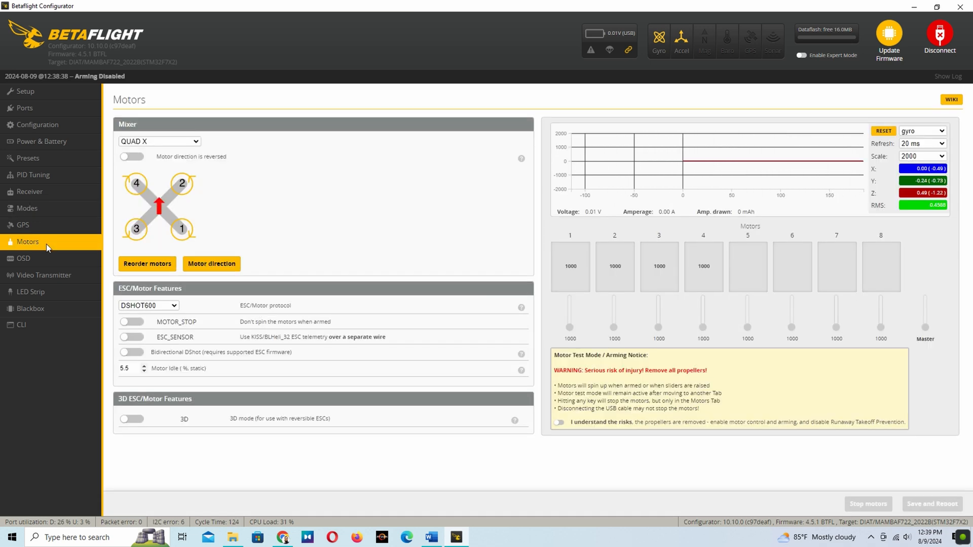
pyautogui.moveTo(41, 259)
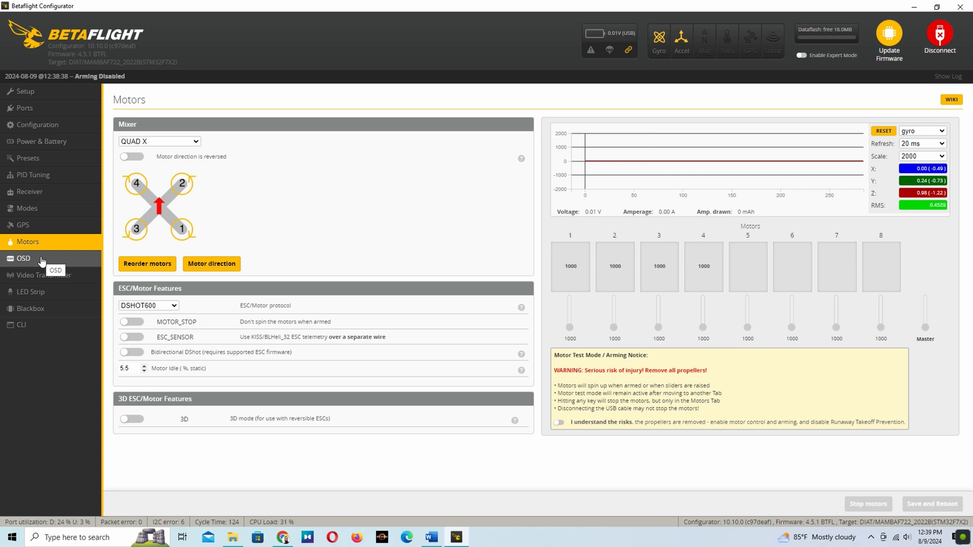
# Look over the OSD layout and the Video Transmitter page showing SmartAudio VTX type
pyautogui.click(23, 259)
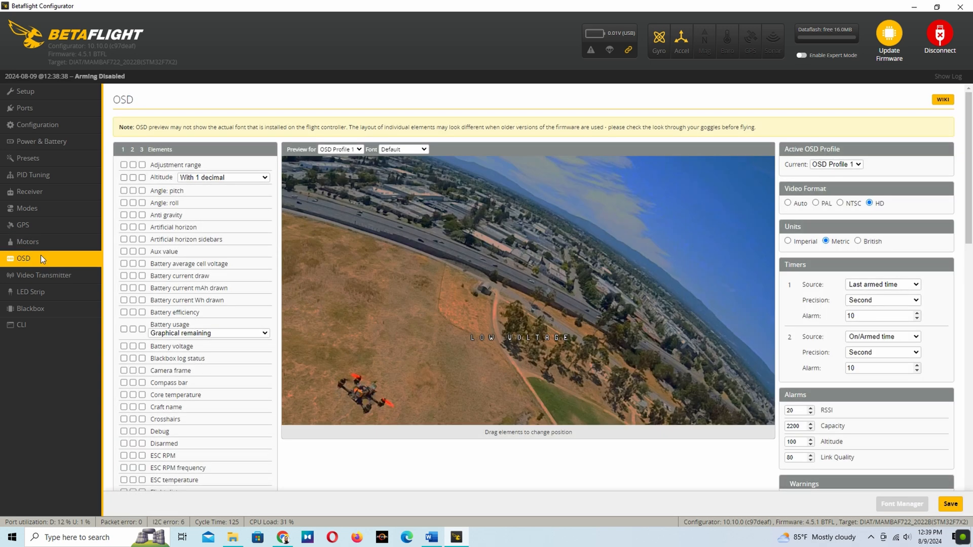
pyautogui.moveTo(50, 260)
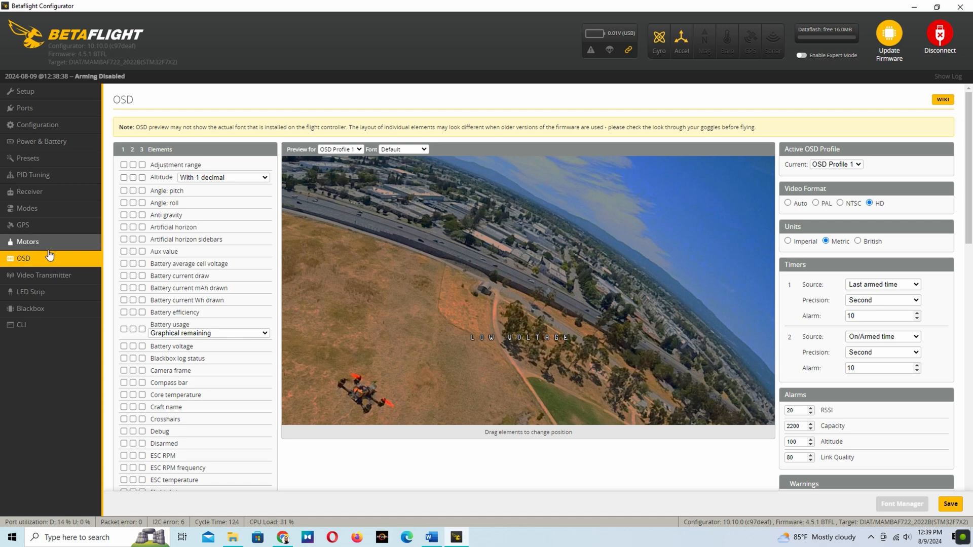
pyautogui.click(43, 274)
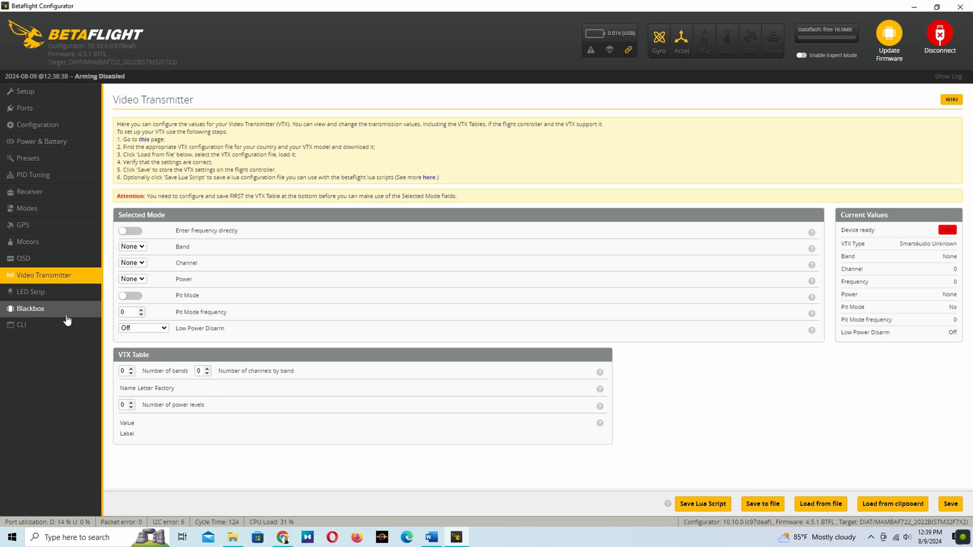
pyautogui.moveTo(45, 298)
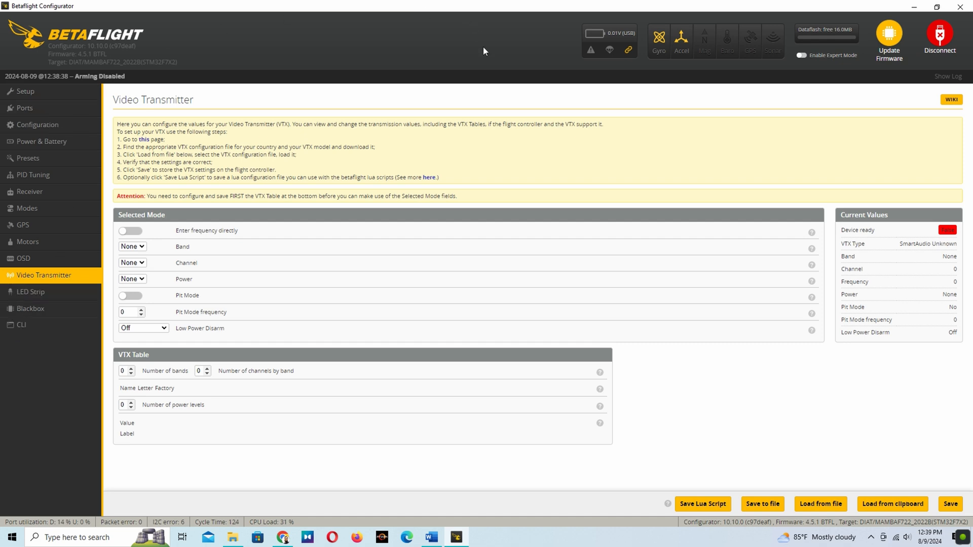
pyautogui.moveTo(108, 62)
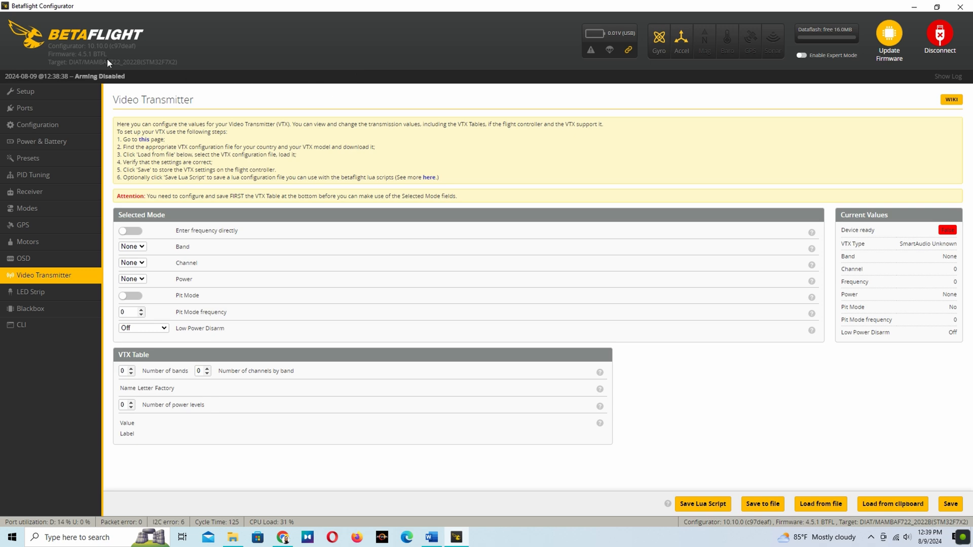